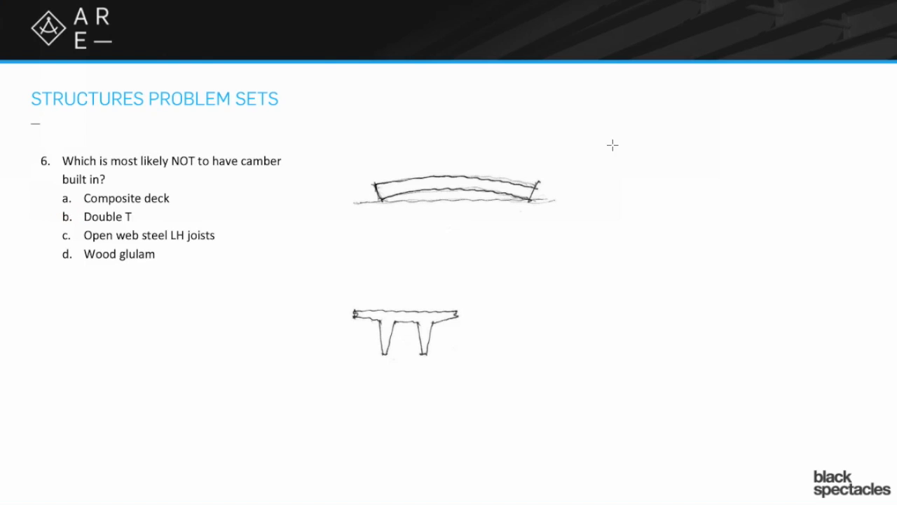
pyautogui.moveTo(395, 104)
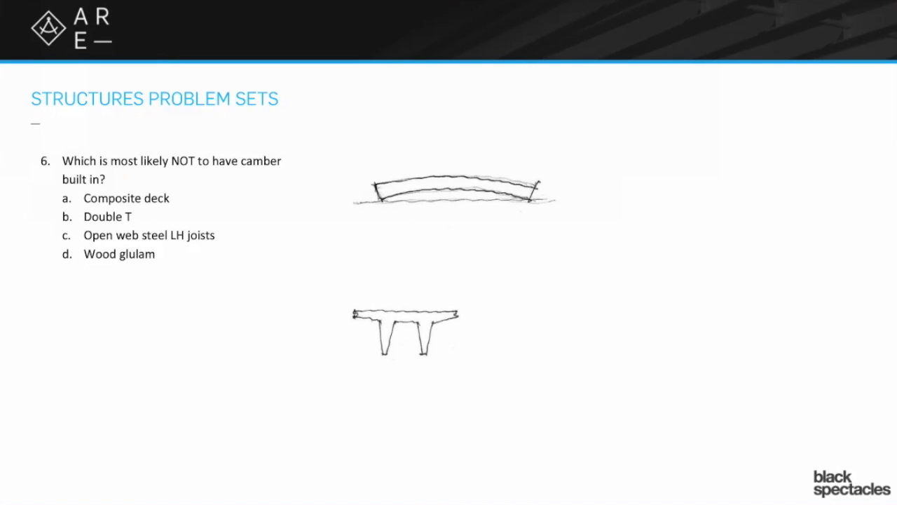
# Step: Strike through option b, Double T, with a red ink line
pyautogui.moveTo(56, 215); pyautogui.dragTo(137, 215)
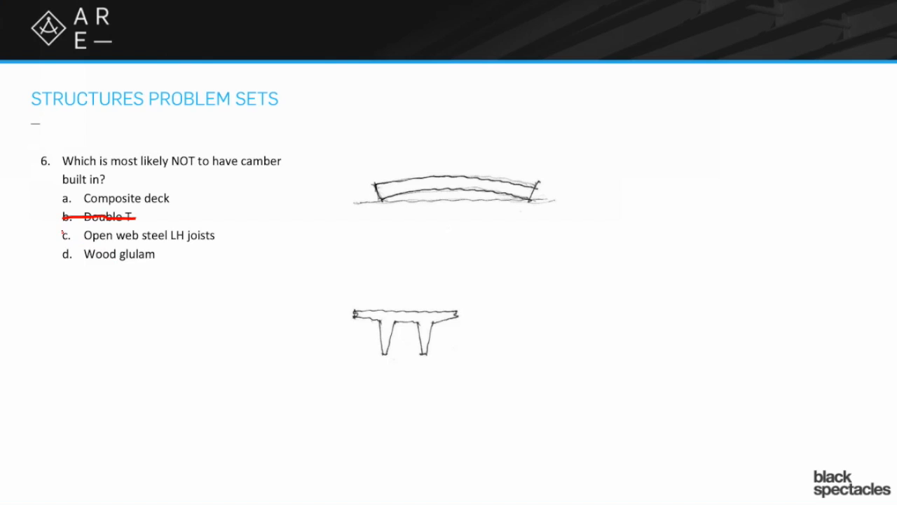
# Step: Strike through option c, the steel joists answer, and circle option a as correct
pyautogui.moveTo(62, 236); pyautogui.dragTo(223, 236)
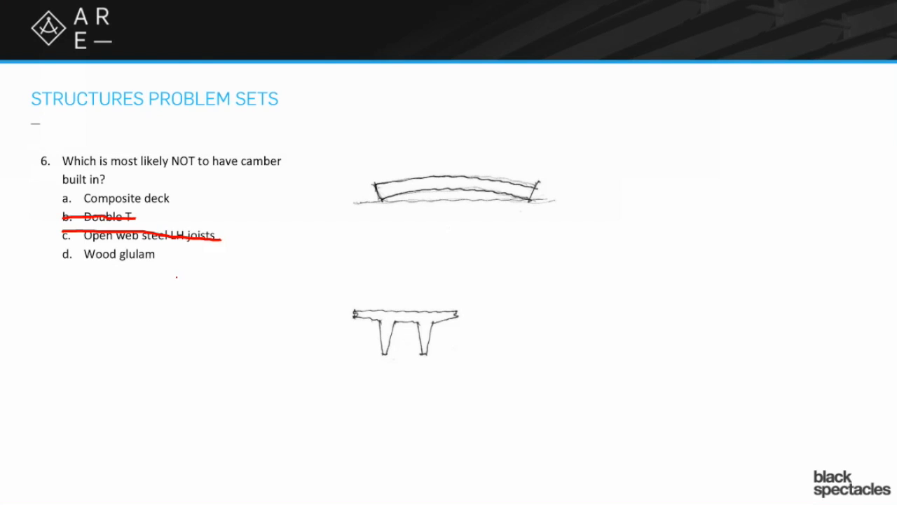
pyautogui.moveTo(124, 262)
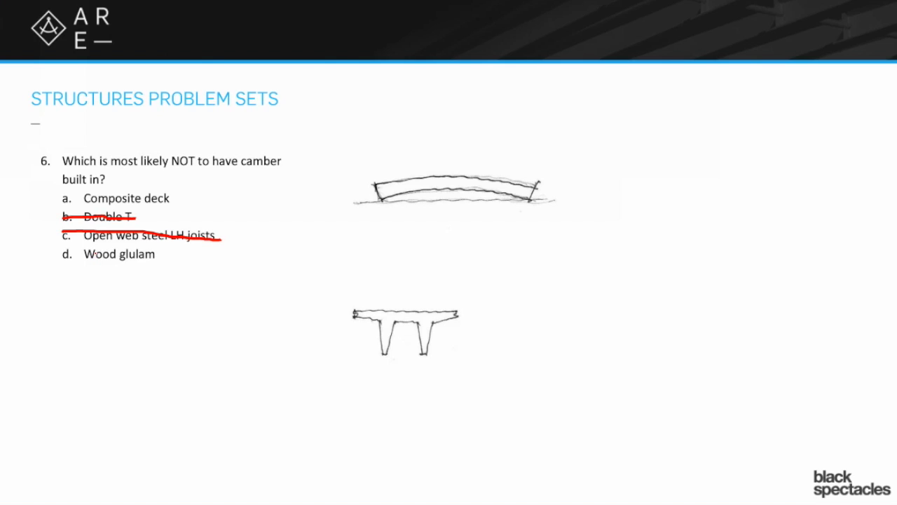
pyautogui.moveTo(56, 205)
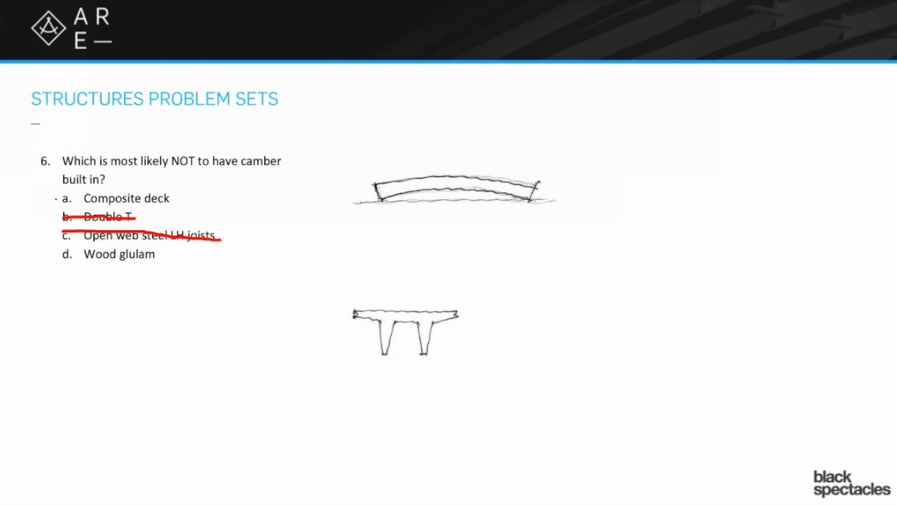
pyautogui.click(66, 198)
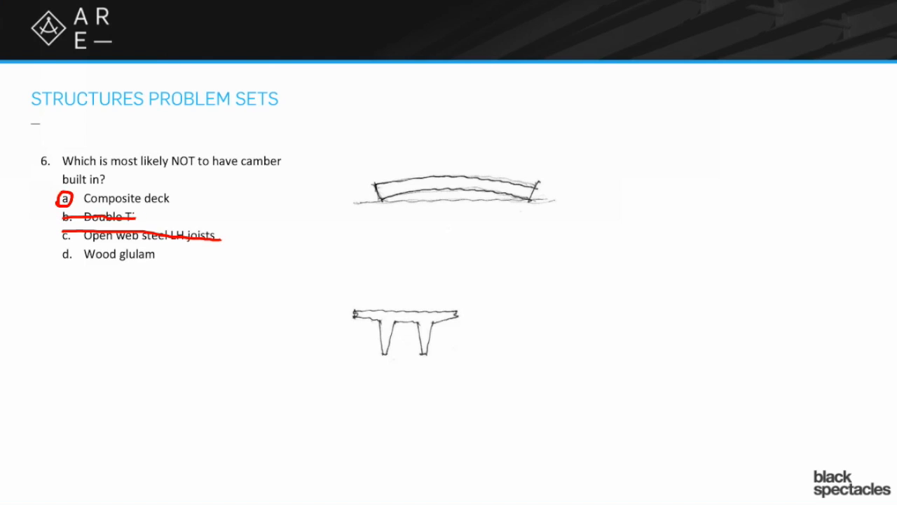